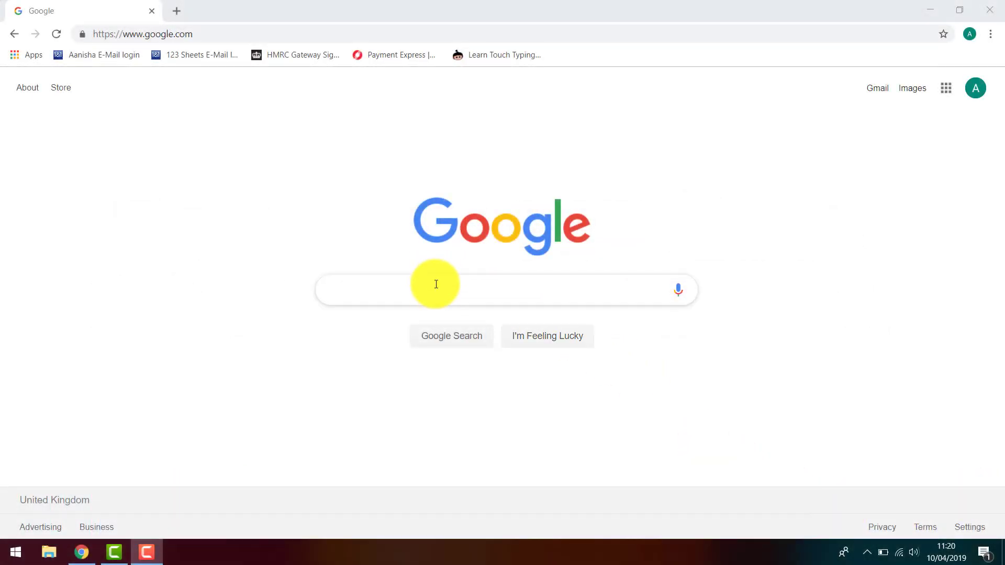
Search Google for 'small pdf', reach Smallpdf.com and go to its PDF to Excel converter
{"action": "type", "text": "sma"}
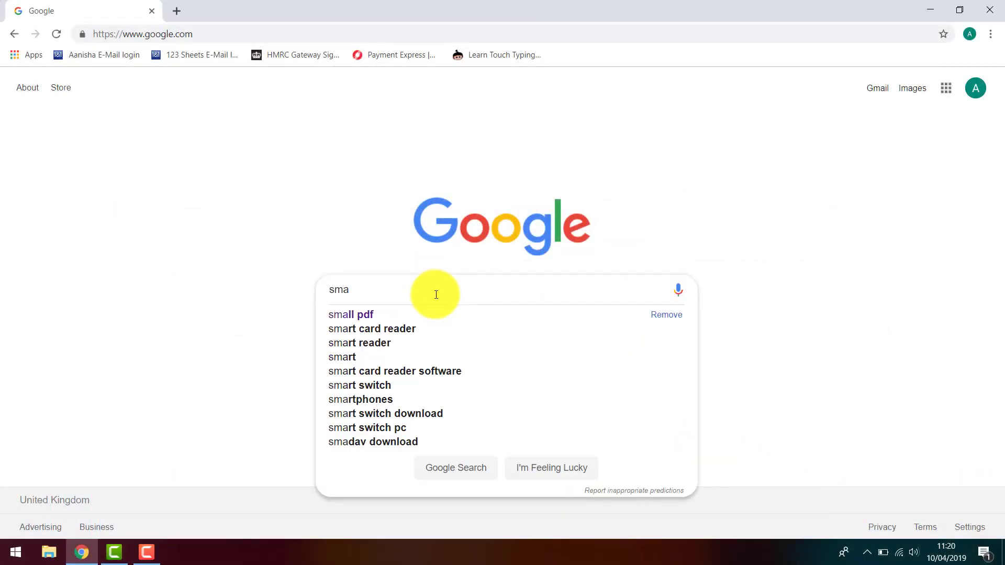
{"action": "left_click", "coordinate": [350, 314]}
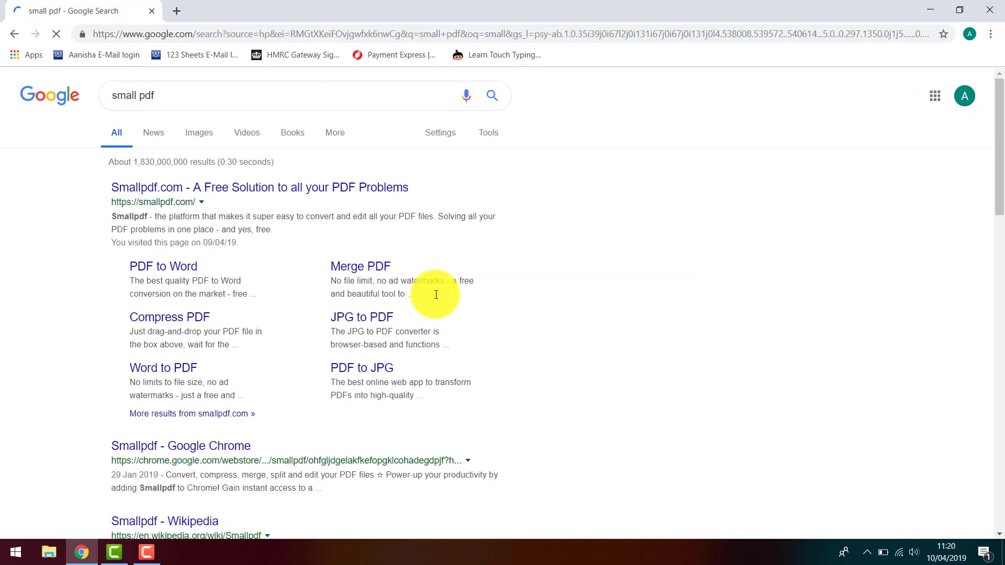
{"action": "left_click", "coordinate": [257, 188]}
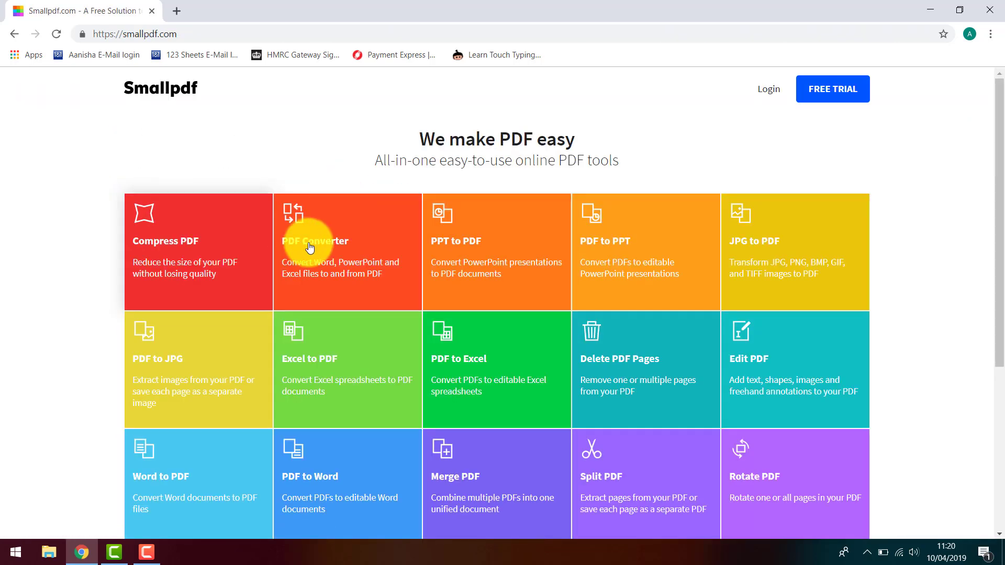
{"action": "mouse_move", "coordinate": [420, 348]}
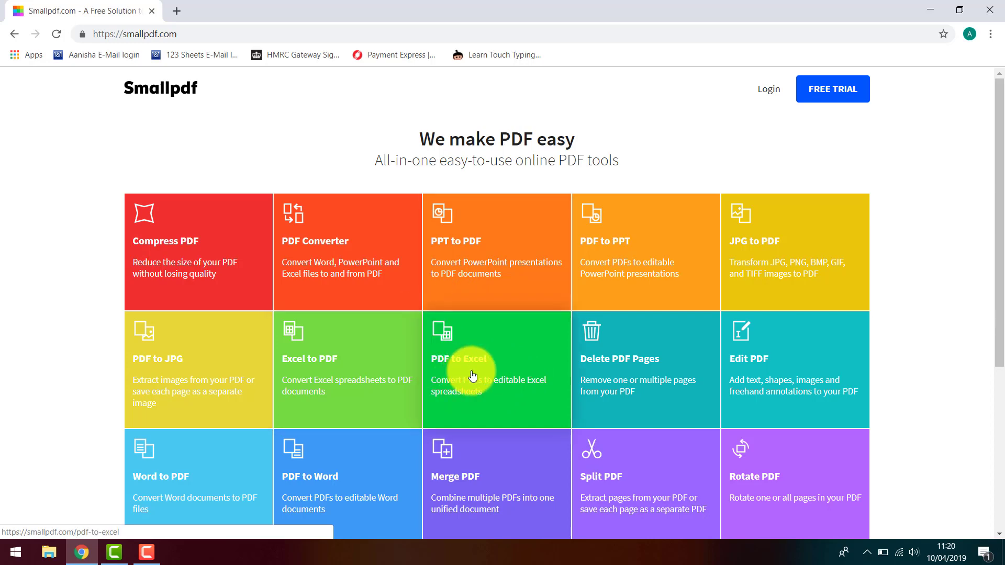
{"action": "left_click", "coordinate": [471, 375]}
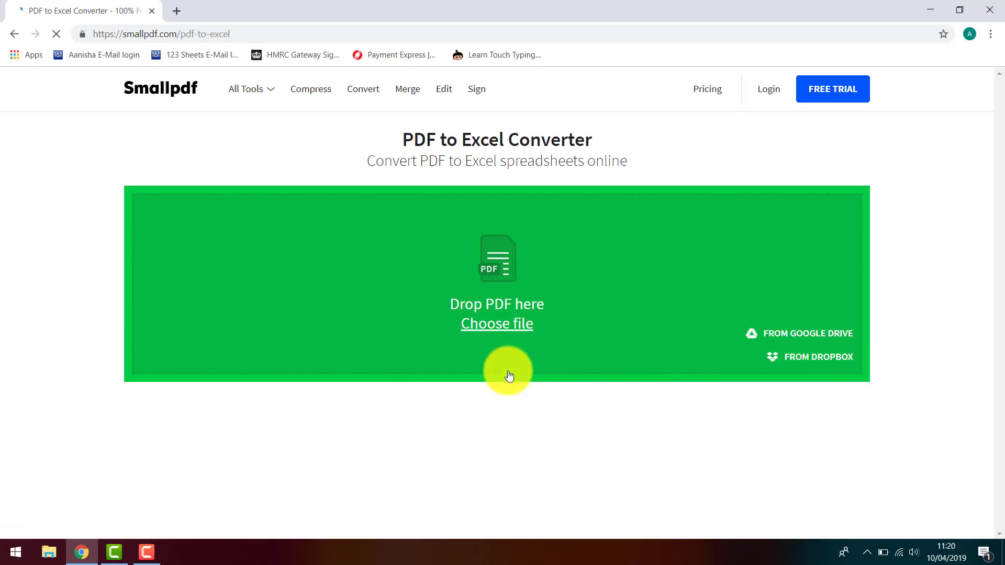
Upload the Example Co PDF from the Desktop to Smallpdf for Excel conversion
{"action": "left_click", "coordinate": [496, 322]}
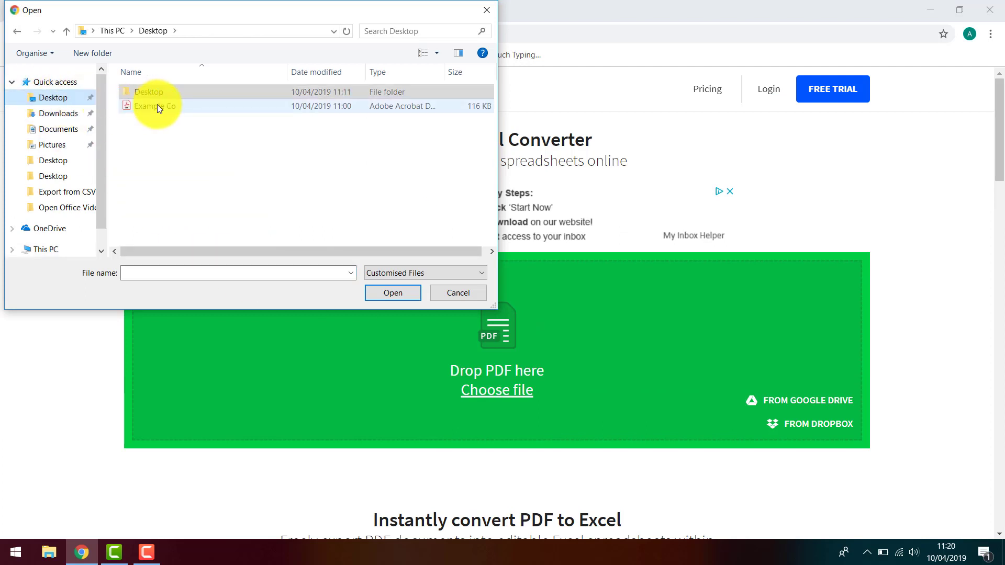
{"action": "left_click", "coordinate": [155, 107]}
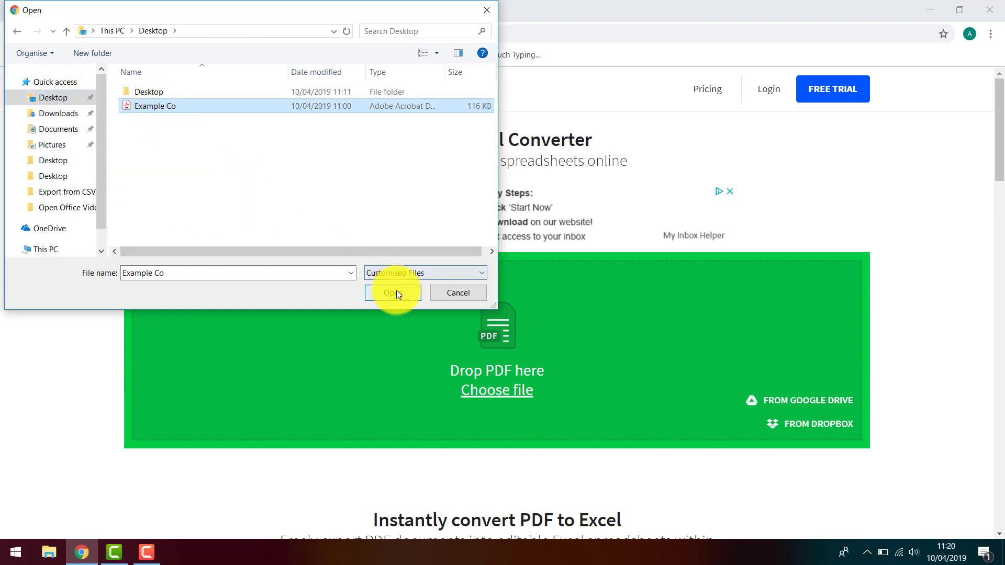
{"action": "left_click", "coordinate": [392, 293]}
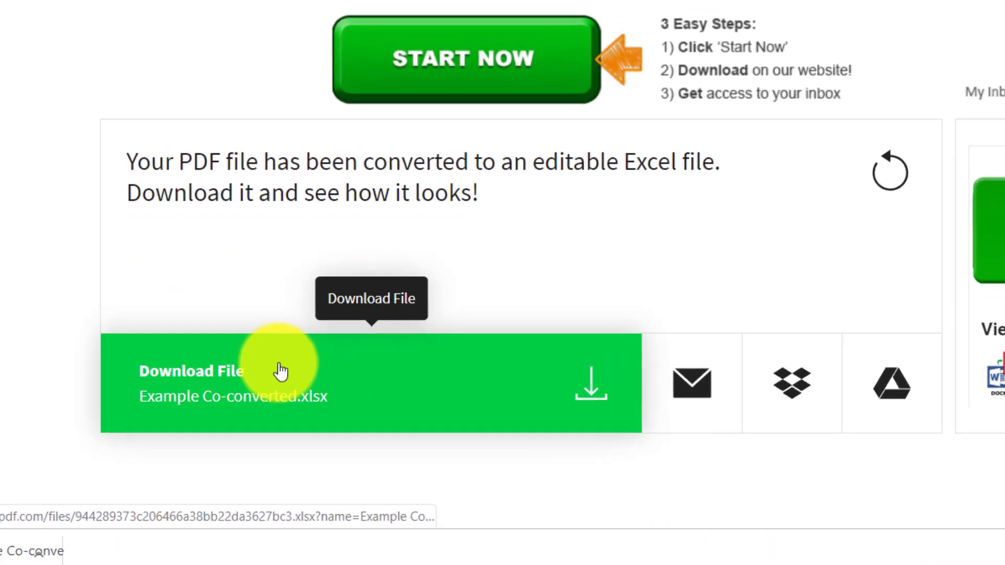
Download Example Co-converted.xlsx and load it in Excel from Chrome's download bar
{"action": "left_click", "coordinate": [280, 374]}
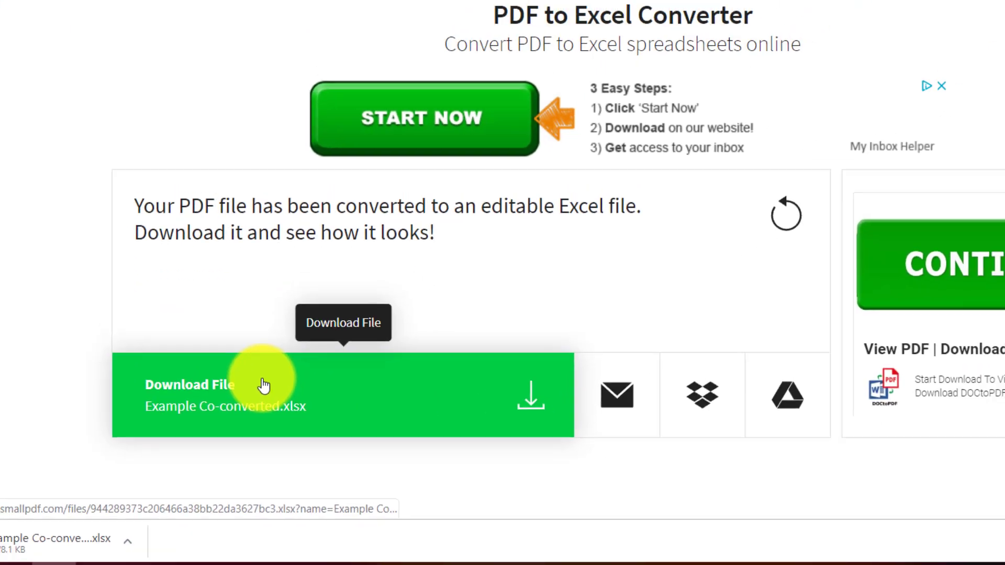
{"action": "left_click", "coordinate": [262, 385]}
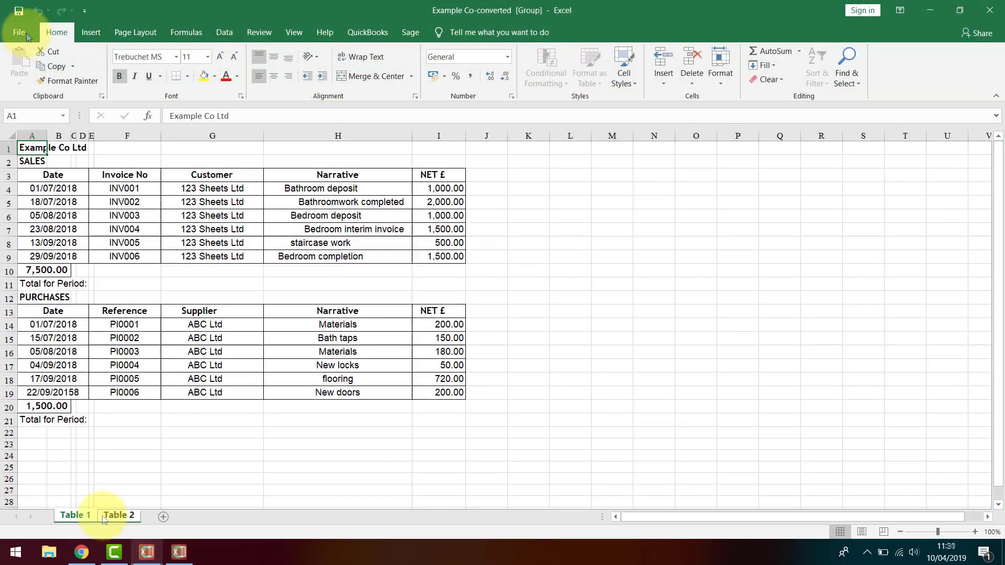
Begin a Save As for the converted workbook, targeting the Desktop on This PC
{"action": "left_click", "coordinate": [20, 32]}
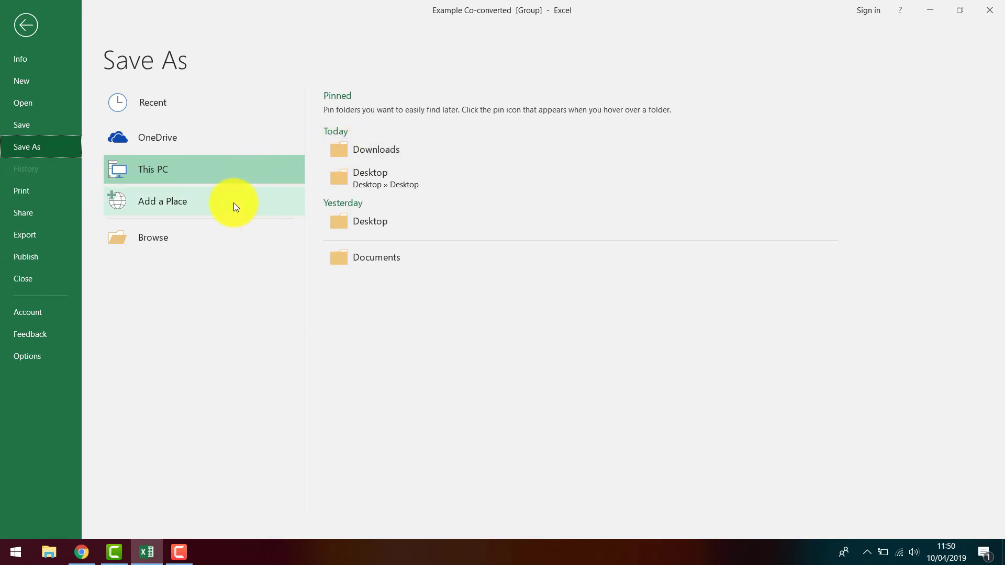
{"action": "left_click", "coordinate": [153, 237]}
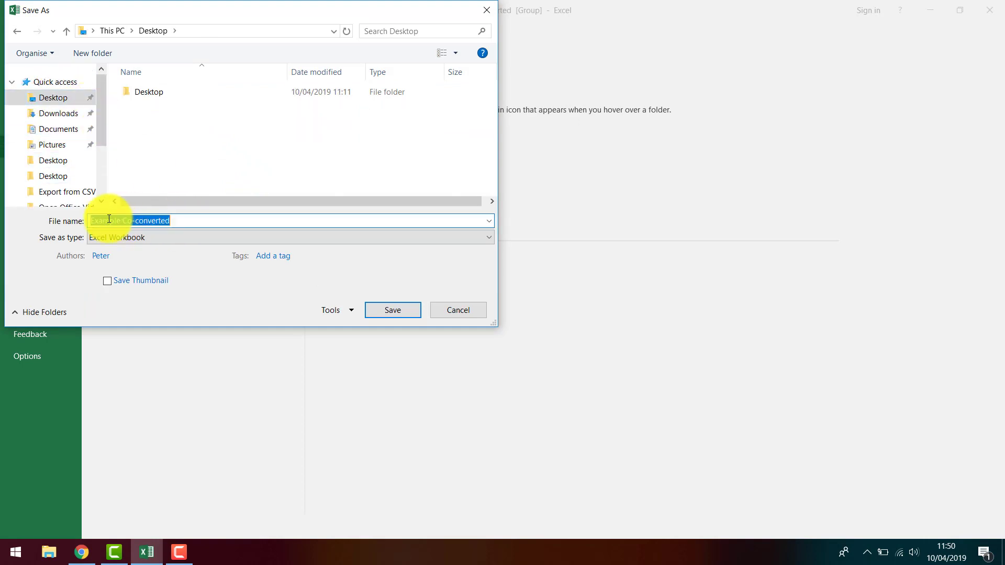
Save the workbook to the Desktop as Excel Workbook 'Example Co. Ltd'
{"action": "type", "text": "Example Co. Ltd"}
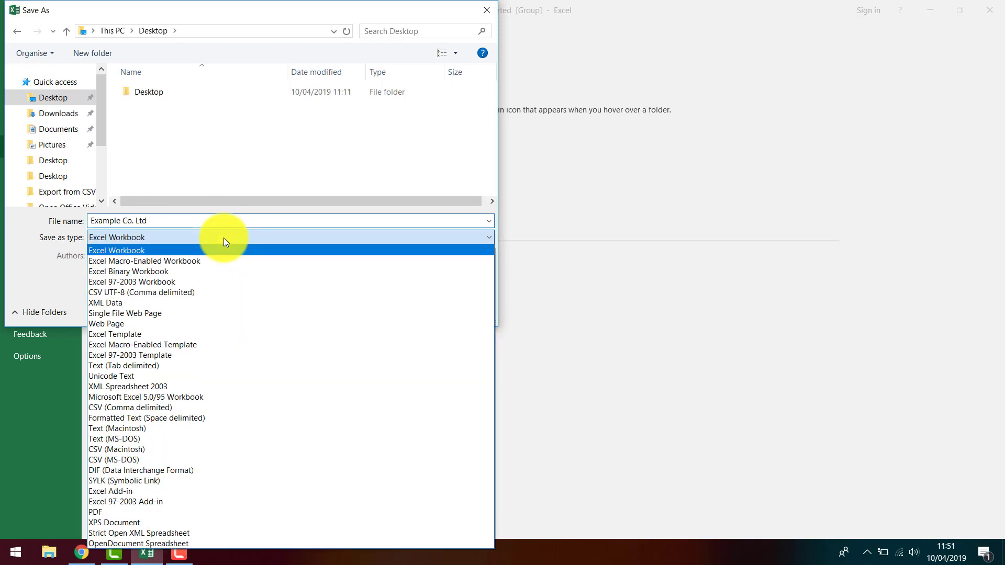
{"action": "left_click", "coordinate": [118, 250]}
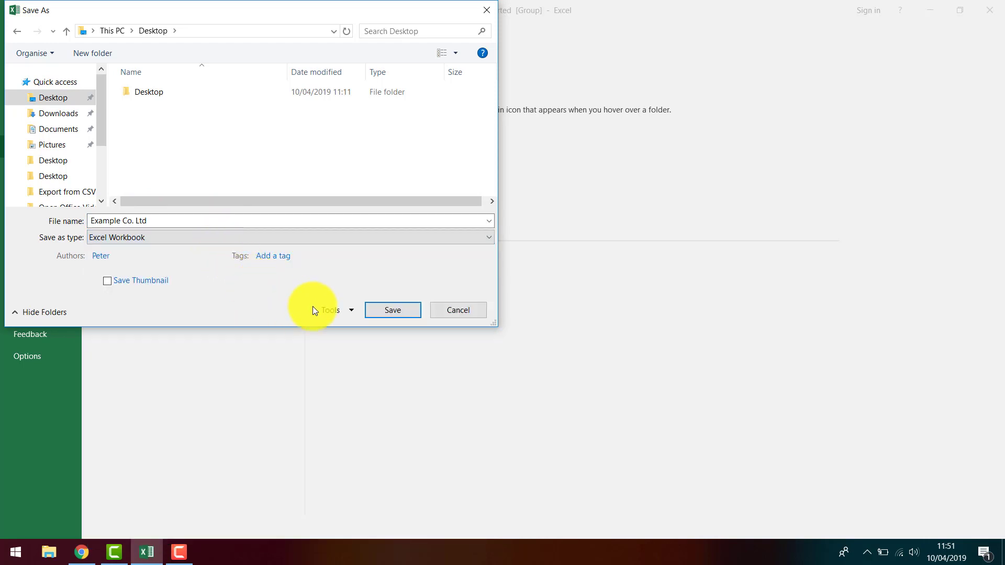
{"action": "left_click", "coordinate": [392, 309]}
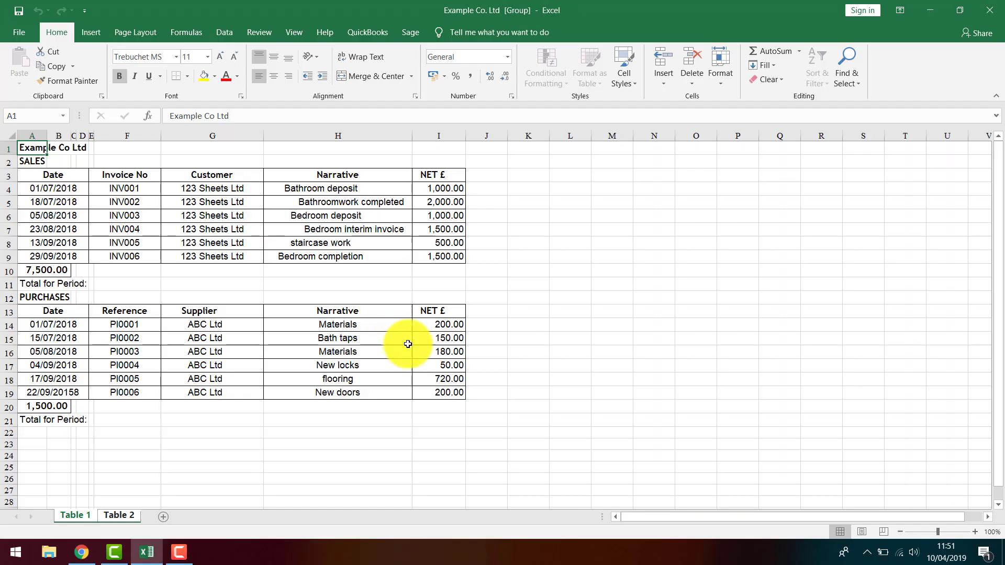
{"action": "mouse_move", "coordinate": [159, 549]}
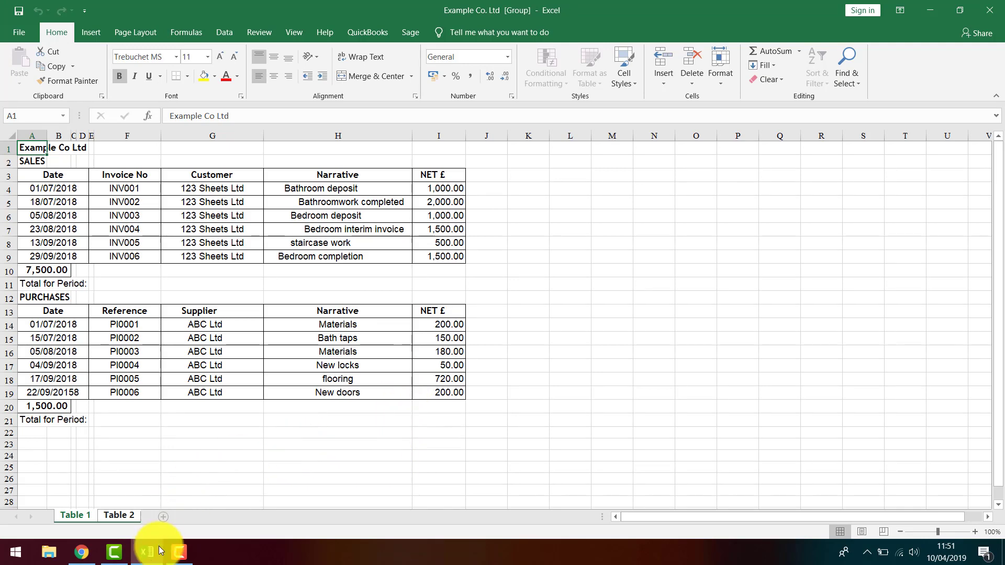